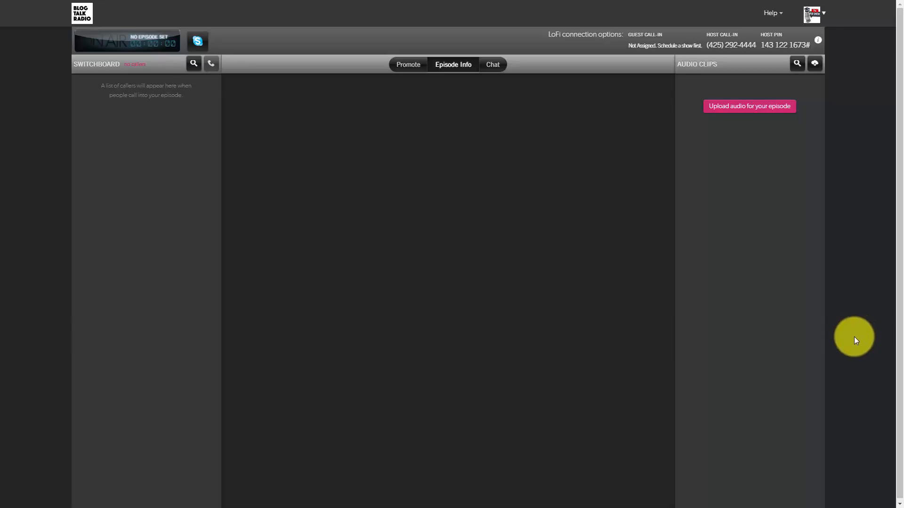
{"action": "mouse_move", "coordinate": [322, 249]}
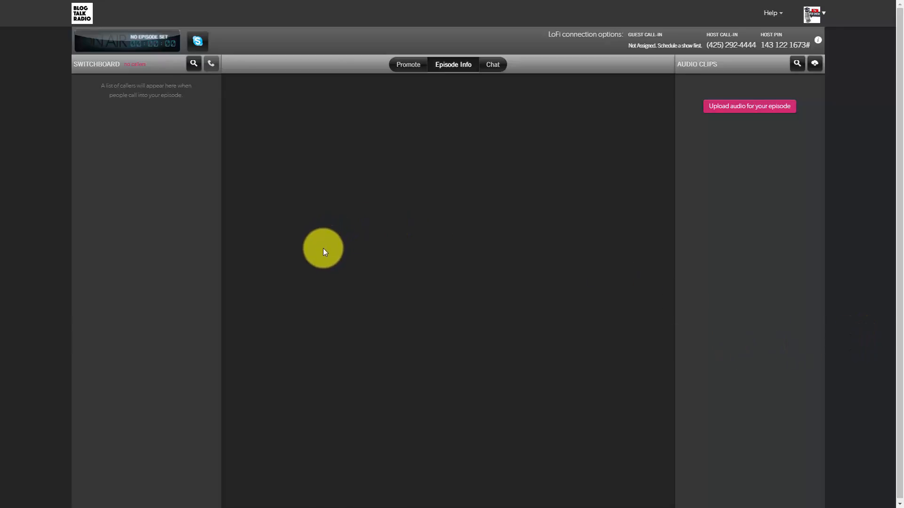
{"action": "mouse_move", "coordinate": [842, 173]}
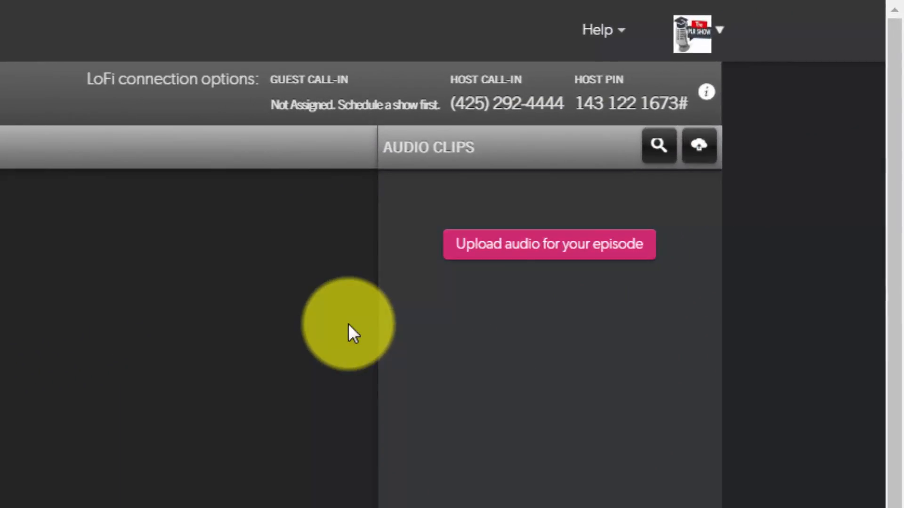
{"action": "mouse_move", "coordinate": [527, 248]}
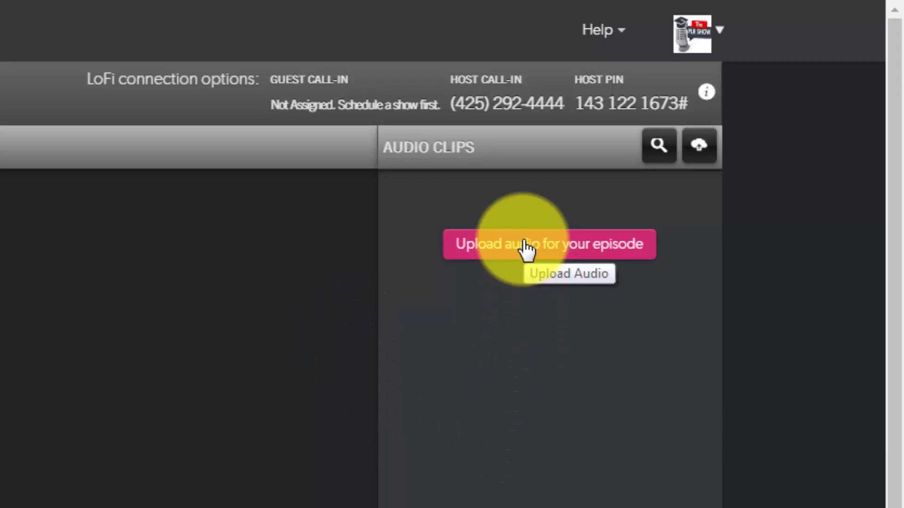
{"action": "mouse_move", "coordinate": [604, 190]}
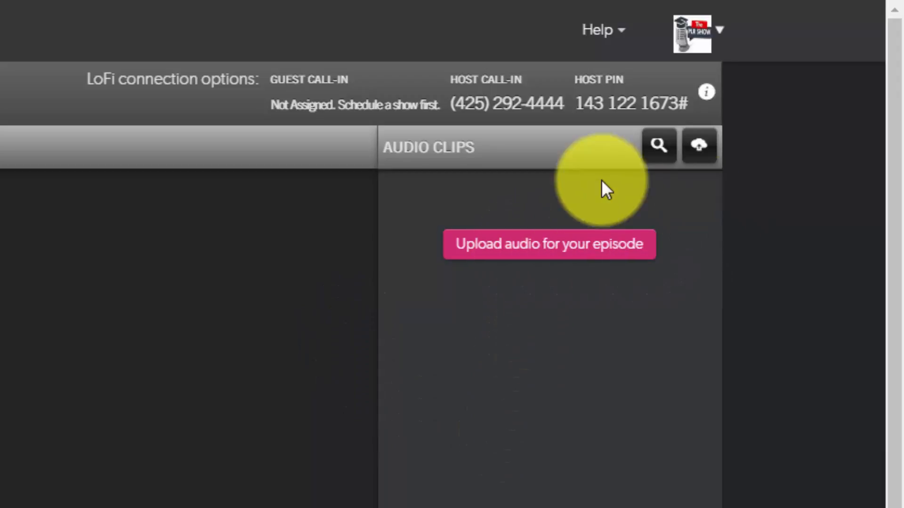
Step: Bring up the Upload Audio form from 'Upload audio for your episode' in Audio Clips
{"action": "left_click", "coordinate": [547, 244]}
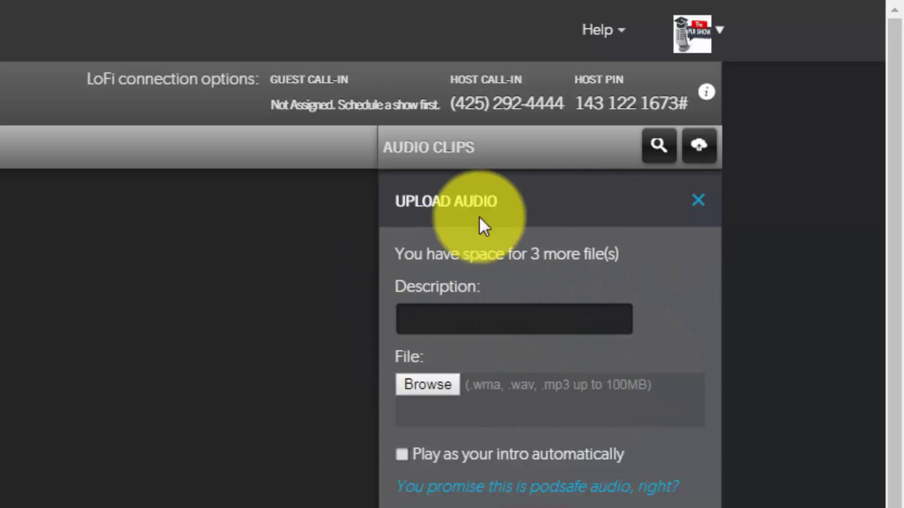
{"action": "mouse_move", "coordinate": [386, 288]}
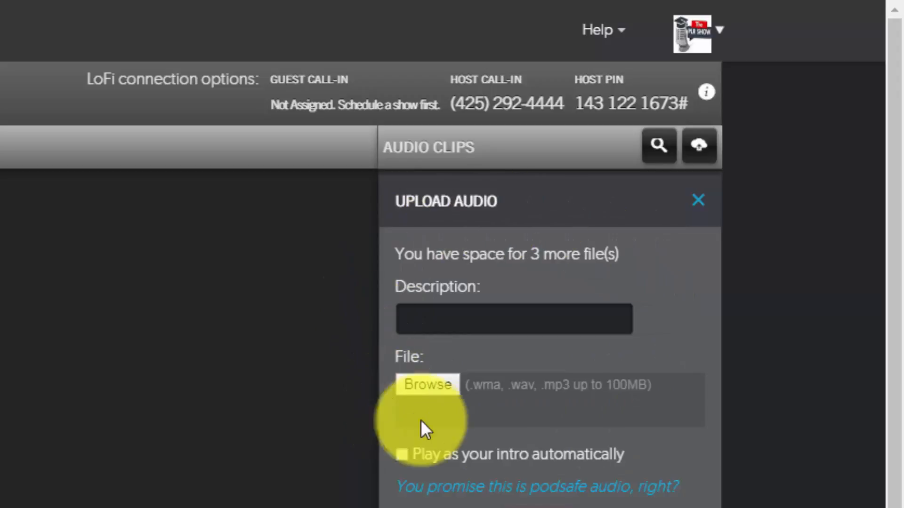
{"action": "mouse_move", "coordinate": [640, 242]}
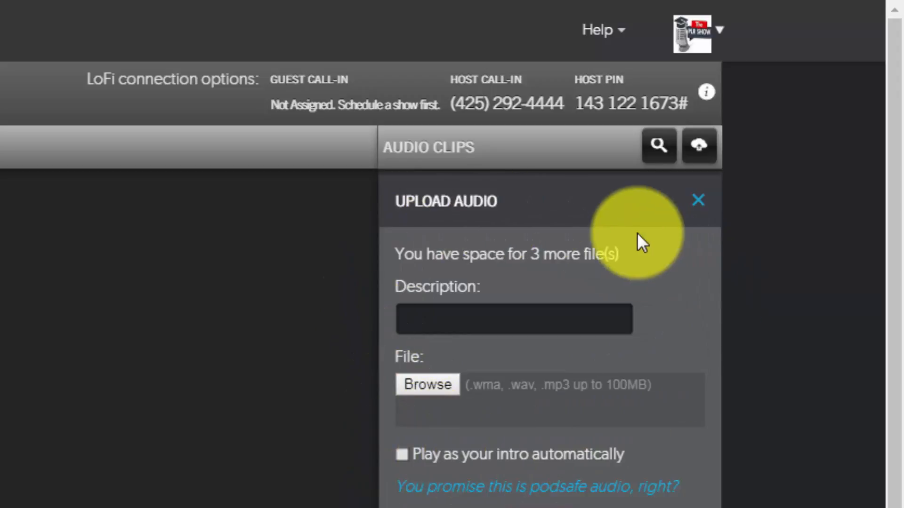
{"action": "mouse_move", "coordinate": [326, 366]}
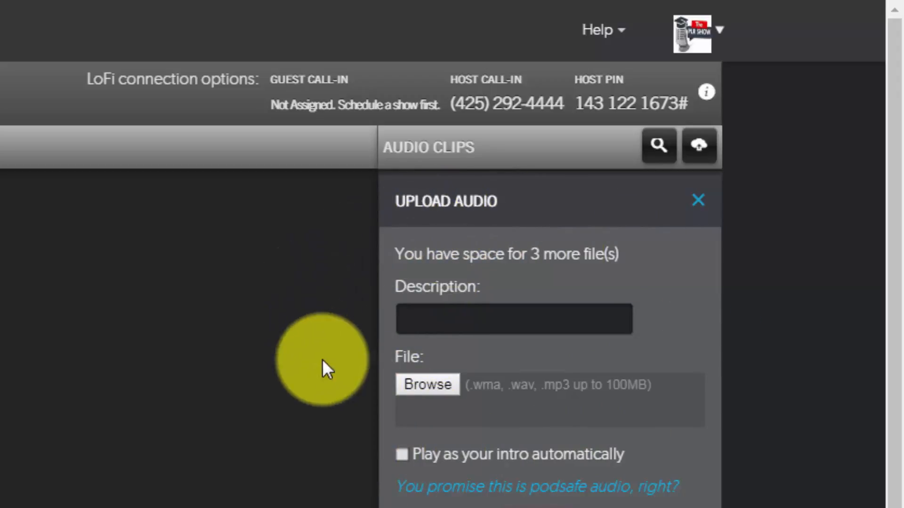
{"action": "mouse_move", "coordinate": [343, 271]}
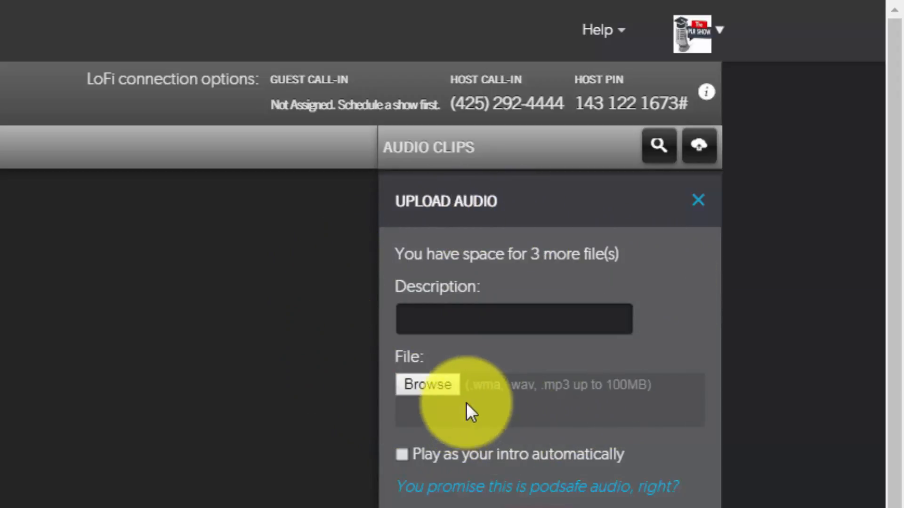
{"action": "mouse_move", "coordinate": [489, 385]}
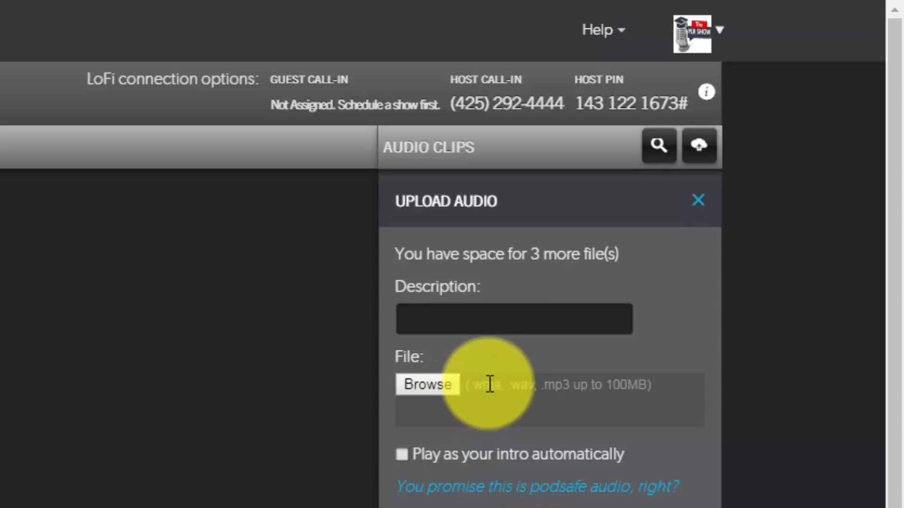
{"action": "mouse_move", "coordinate": [557, 383]}
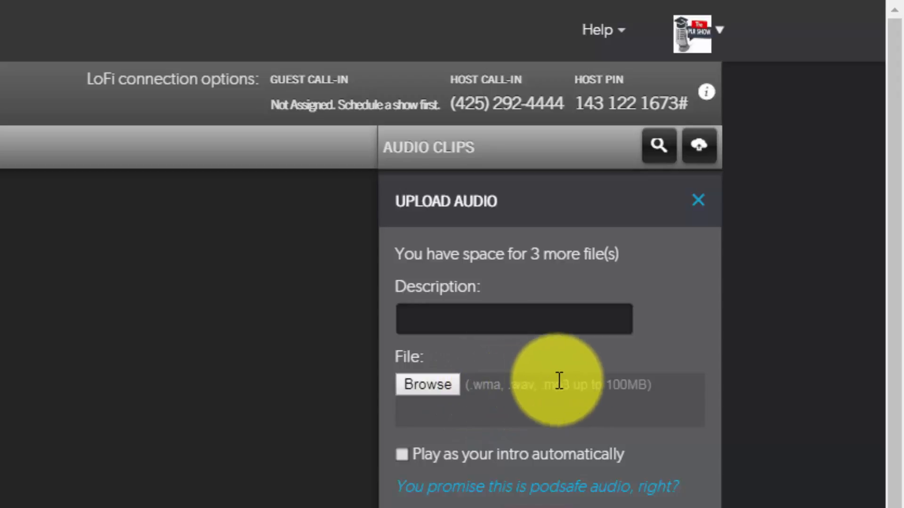
{"action": "mouse_move", "coordinate": [522, 351]}
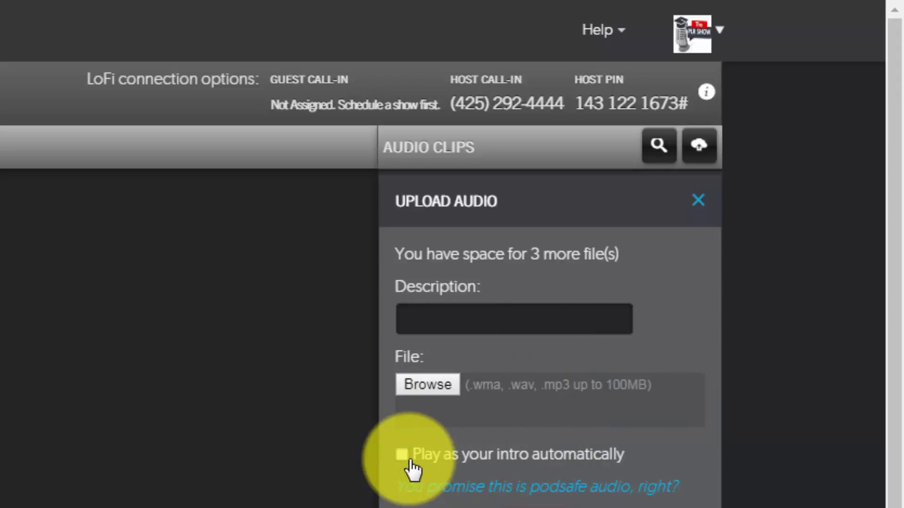
{"action": "mouse_move", "coordinate": [599, 481]}
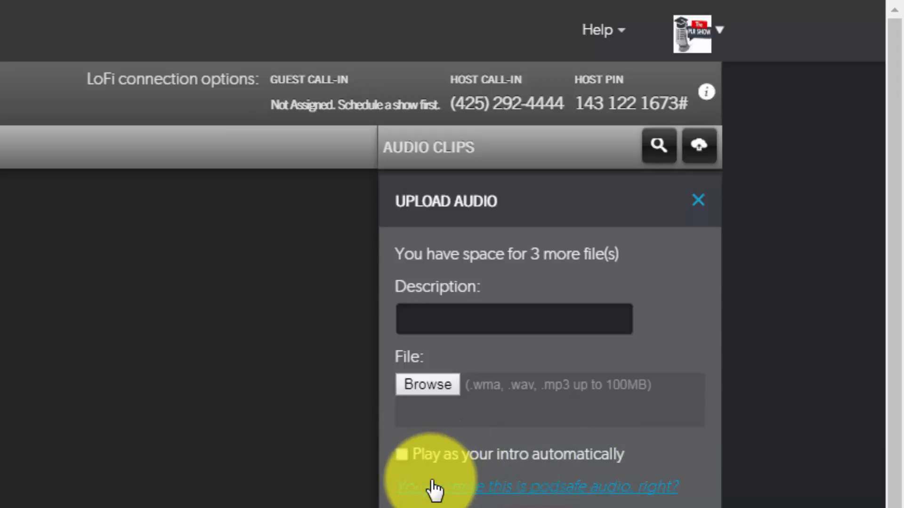
{"action": "mouse_move", "coordinate": [400, 501]}
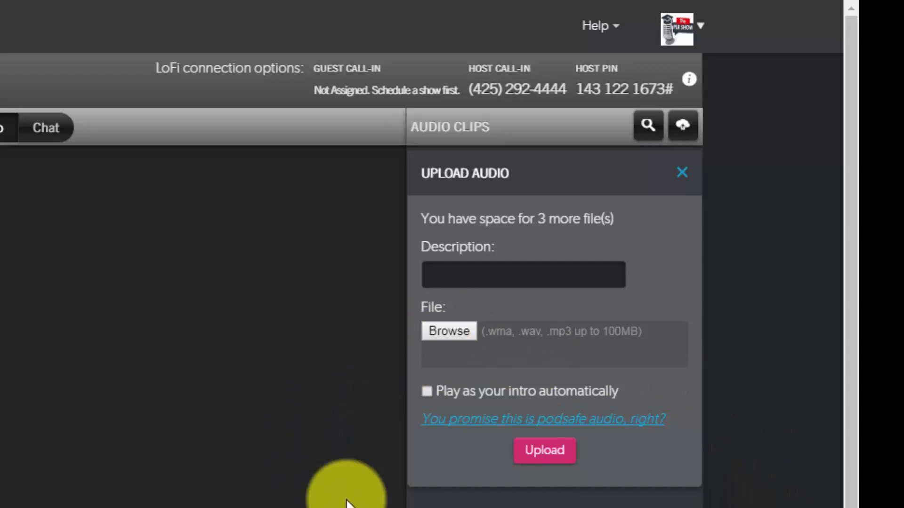
{"action": "mouse_move", "coordinate": [628, 429]}
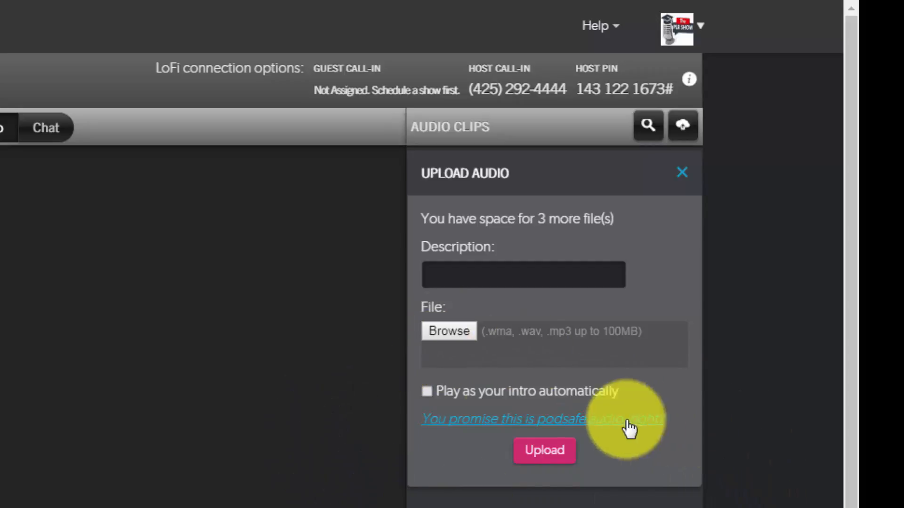
{"action": "mouse_move", "coordinate": [647, 424]}
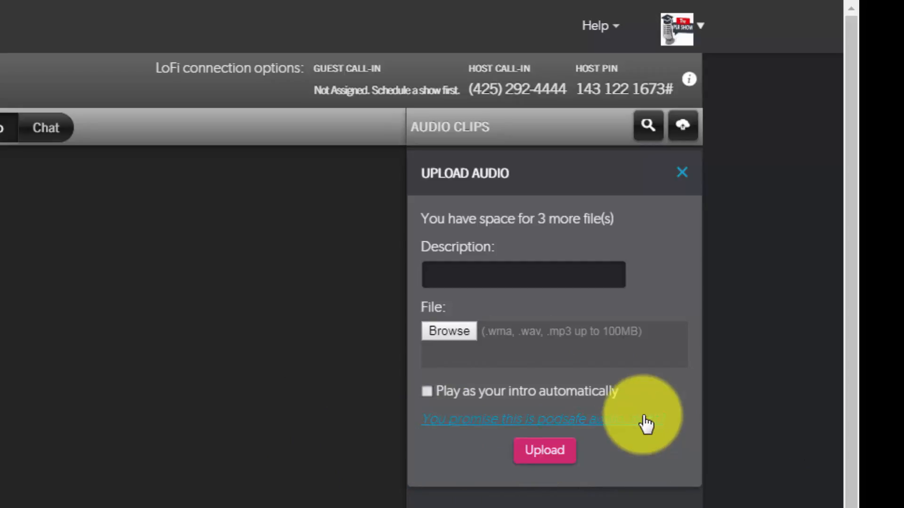
{"action": "mouse_move", "coordinate": [455, 487]}
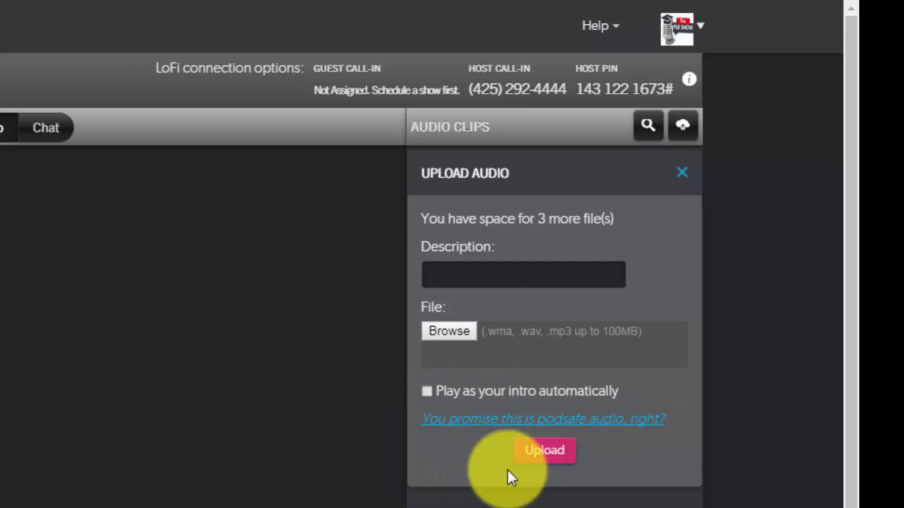
{"action": "mouse_move", "coordinate": [426, 421]}
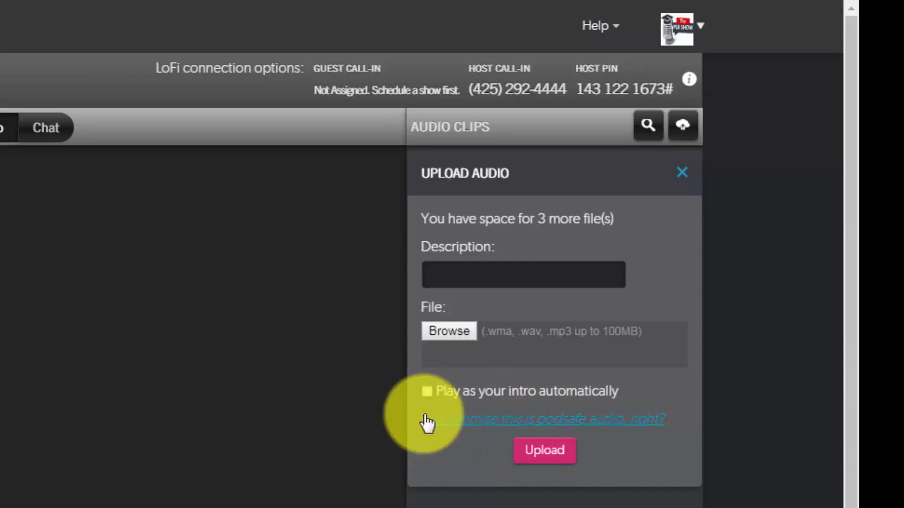
{"action": "mouse_move", "coordinate": [605, 475]}
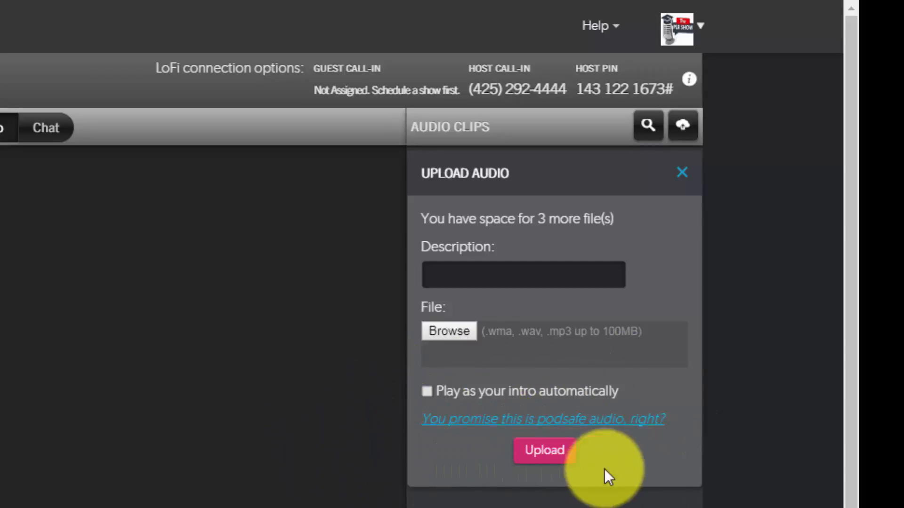
{"action": "mouse_move", "coordinate": [409, 485]}
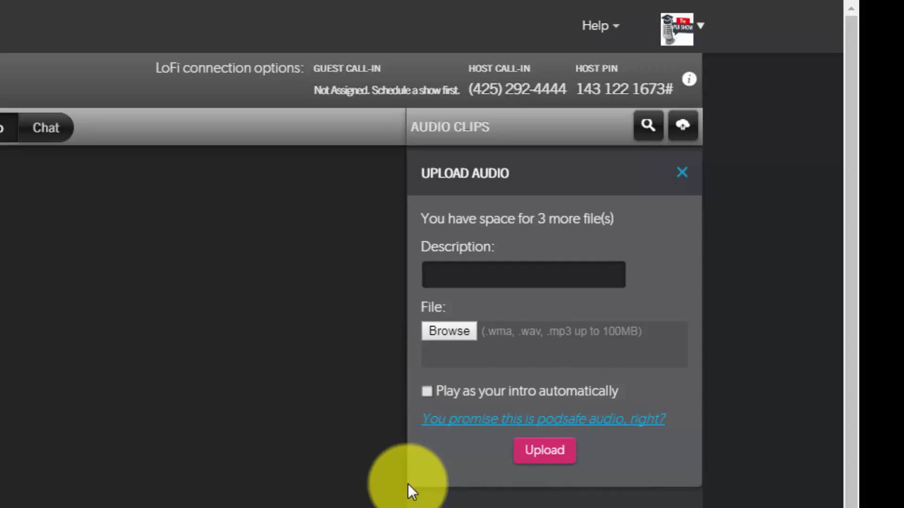
{"action": "mouse_move", "coordinate": [506, 431]}
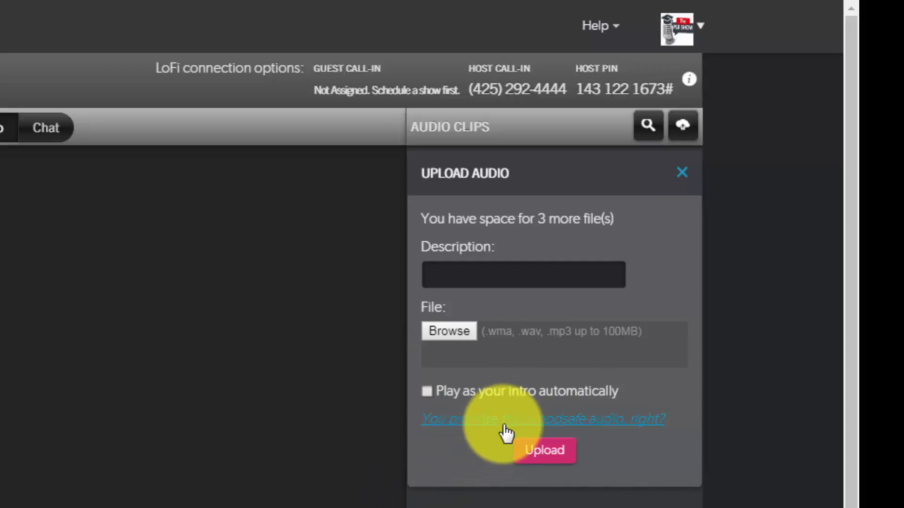
{"action": "mouse_move", "coordinate": [426, 449]}
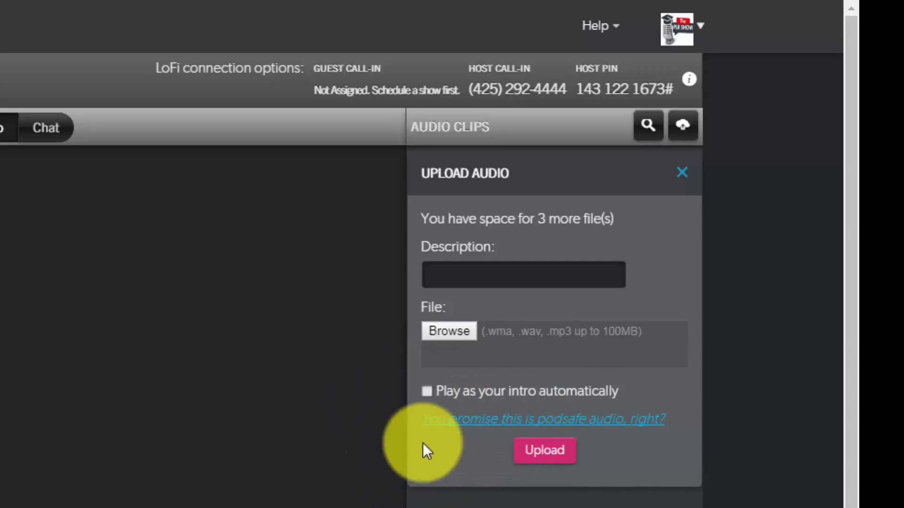
{"action": "mouse_move", "coordinate": [403, 435]}
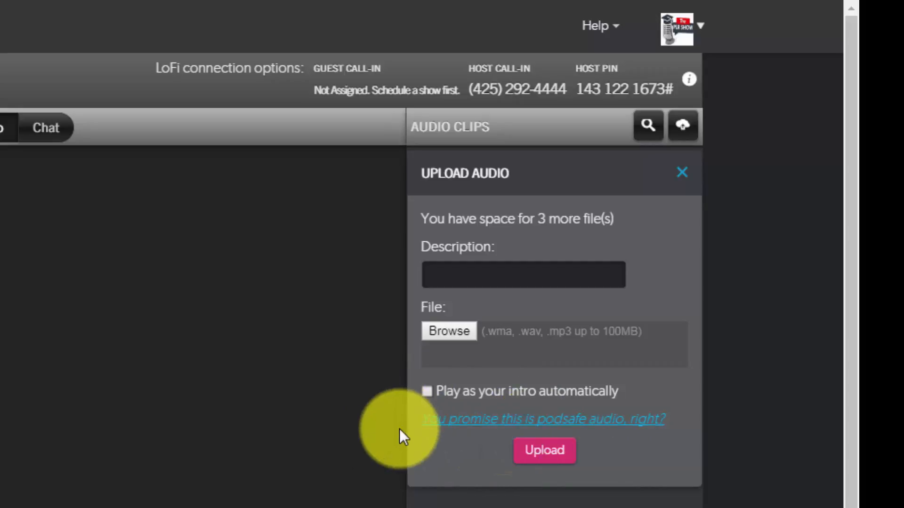
{"action": "mouse_move", "coordinate": [399, 452]}
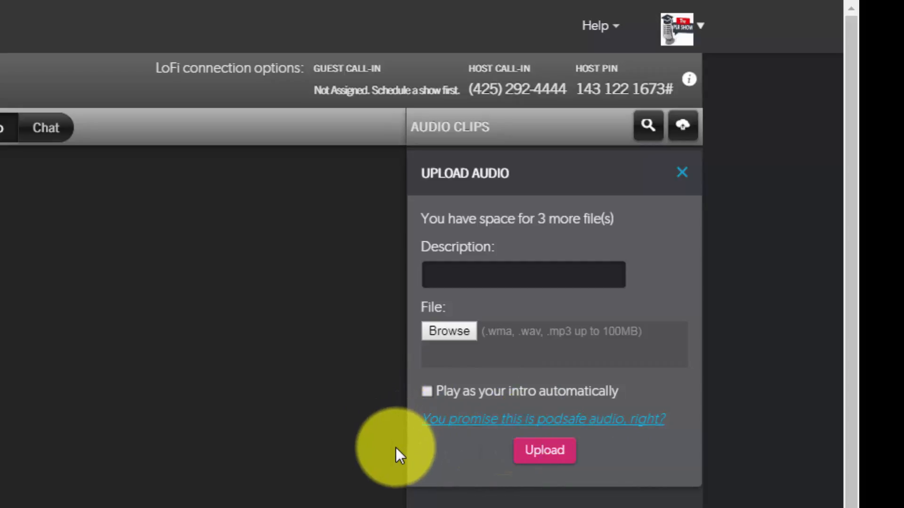
{"action": "mouse_move", "coordinate": [400, 465]}
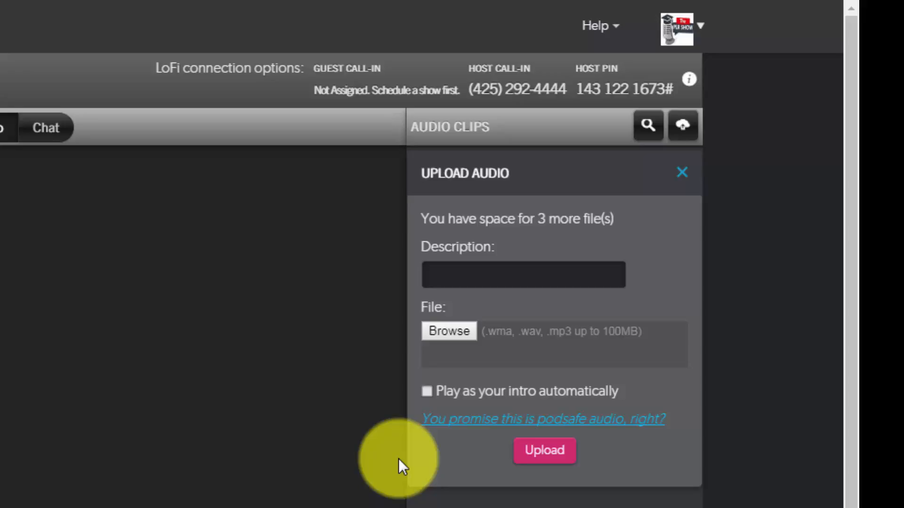
{"action": "mouse_move", "coordinate": [405, 471]}
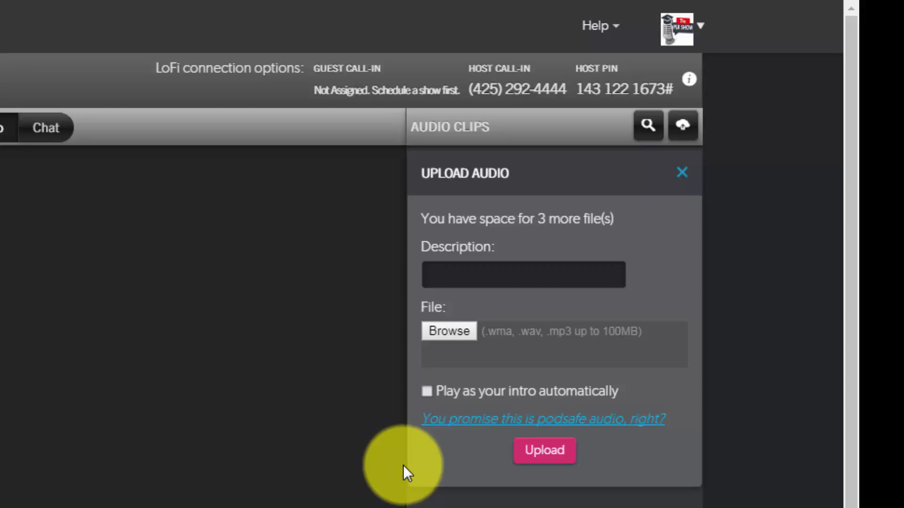